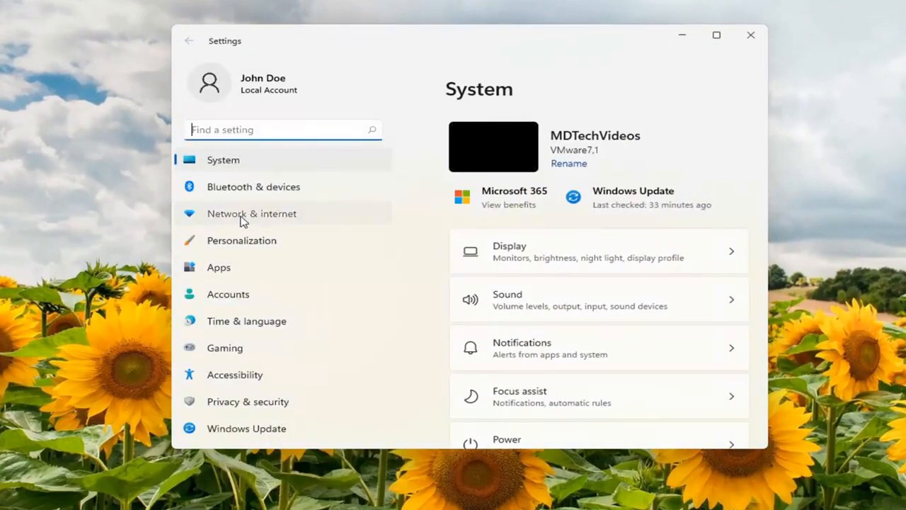
Go to Network & internet and scroll down to the More settings section
{"action": "left_click", "coordinate": [252, 213]}
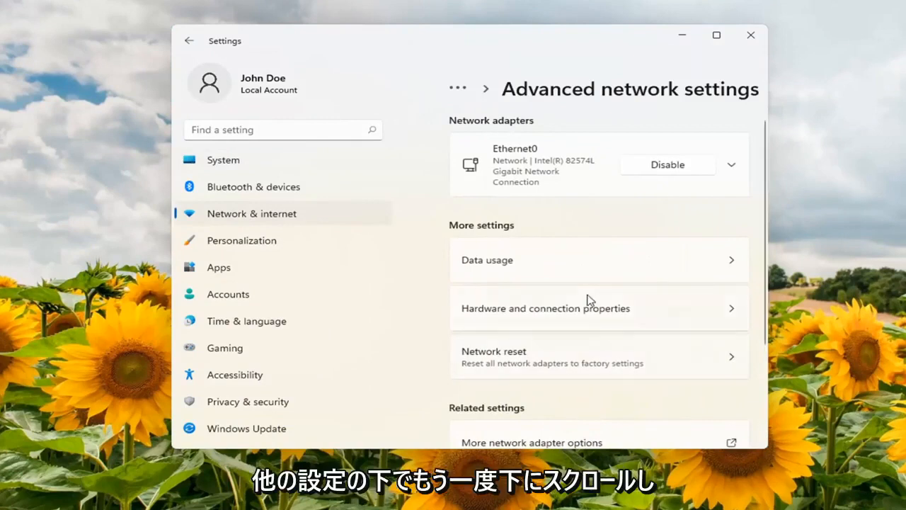
{"action": "scroll", "scroll_direction": "down", "scroll_amount": 3}
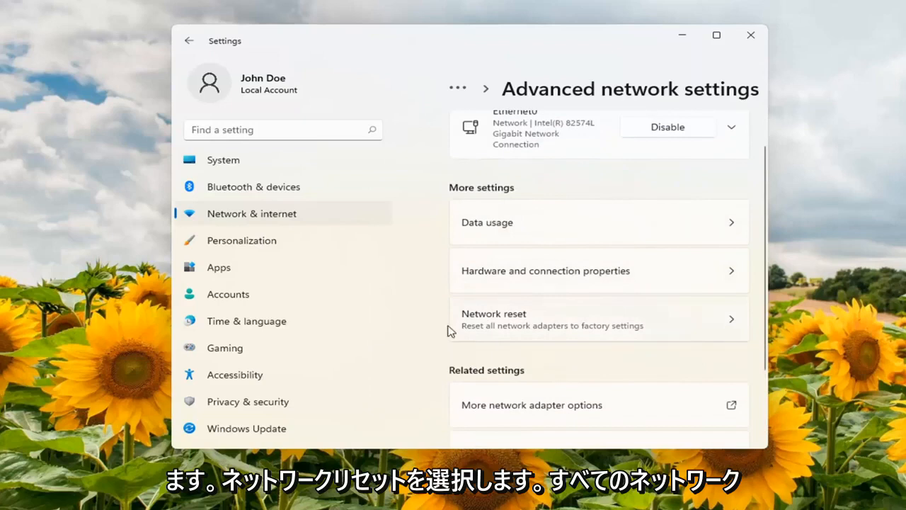
{"action": "mouse_move", "coordinate": [575, 334]}
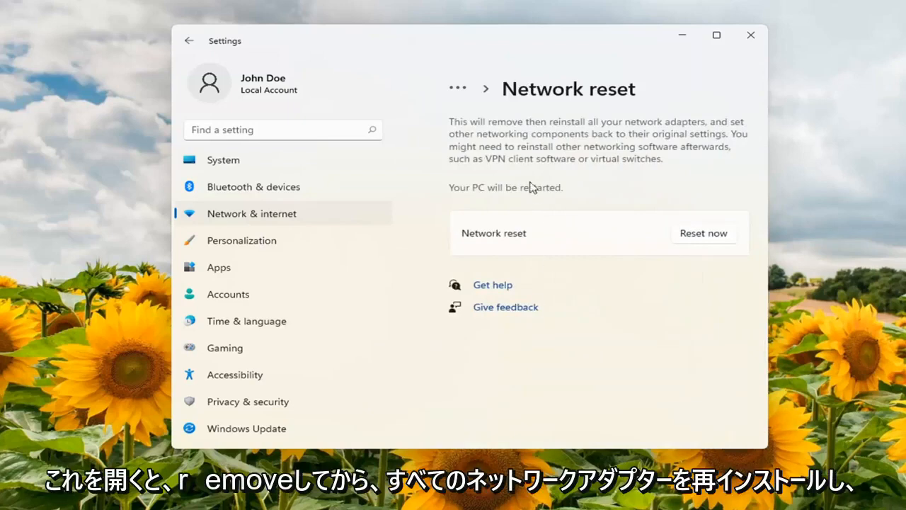
{"action": "mouse_move", "coordinate": [566, 138]}
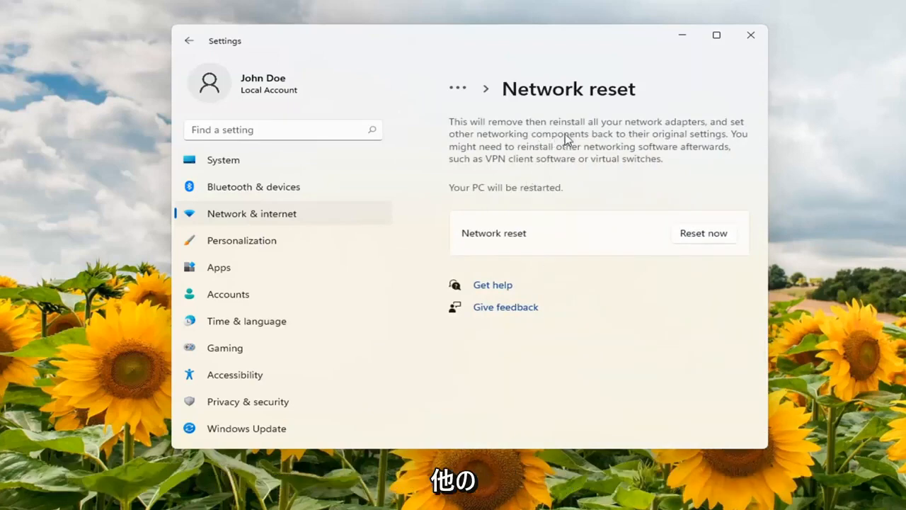
{"action": "mouse_move", "coordinate": [633, 151]}
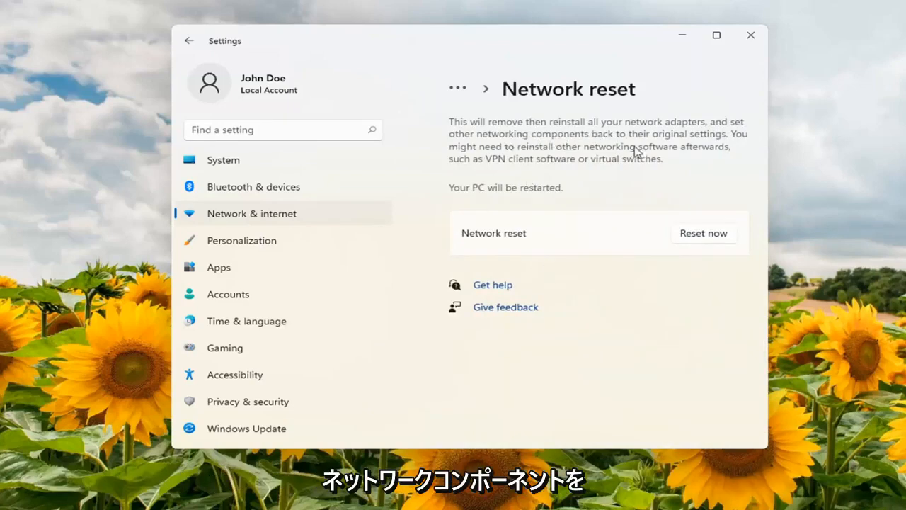
{"action": "mouse_move", "coordinate": [545, 159]}
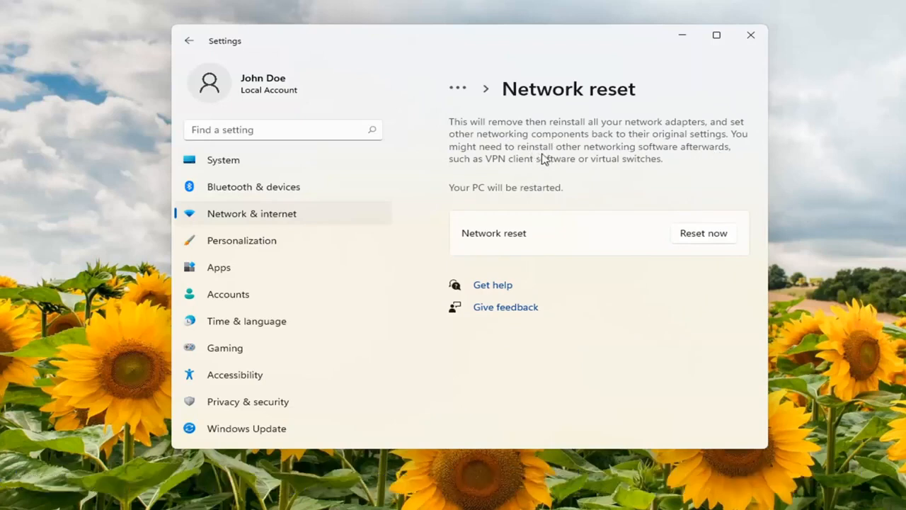
{"action": "mouse_move", "coordinate": [695, 151]}
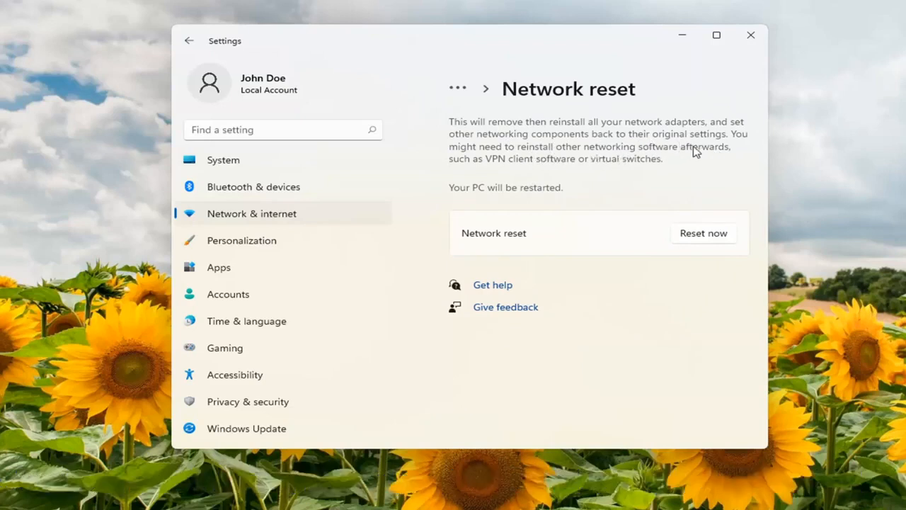
{"action": "mouse_move", "coordinate": [563, 158]}
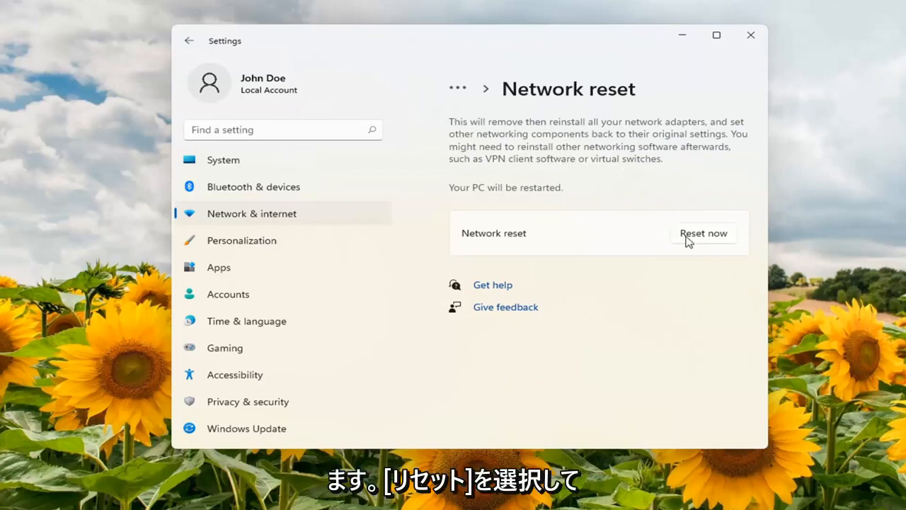
Choose Reset now on the Network reset page
{"action": "left_click", "coordinate": [703, 233]}
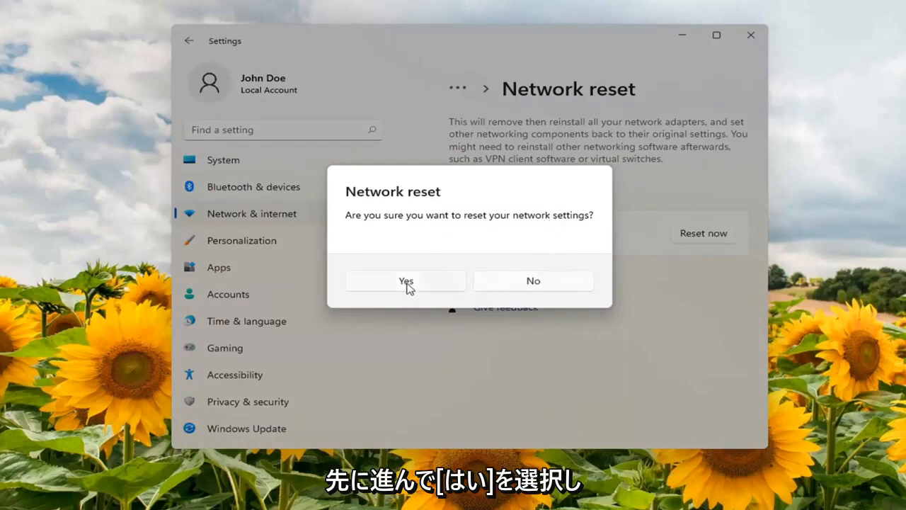
Answer Yes to the network reset confirmation, triggering the 5-minute shutdown notice
{"action": "left_click", "coordinate": [405, 280]}
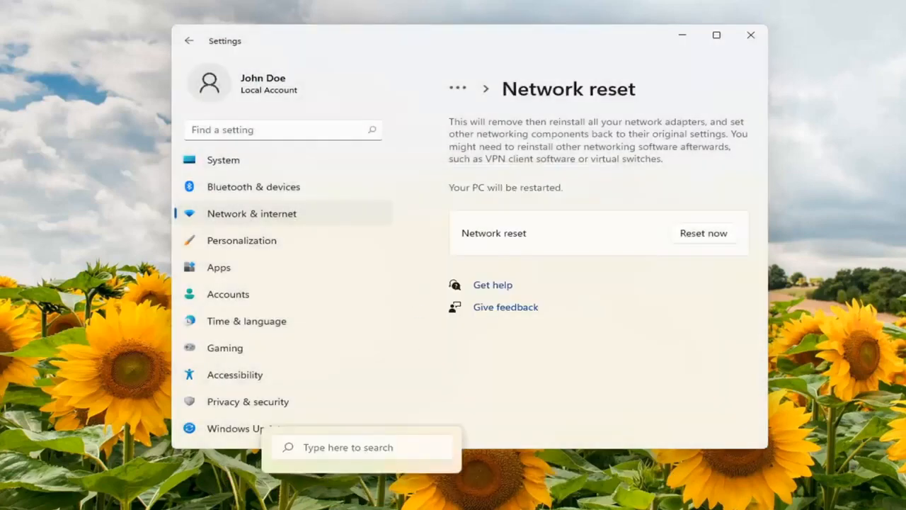
{"action": "left_click", "coordinate": [703, 232]}
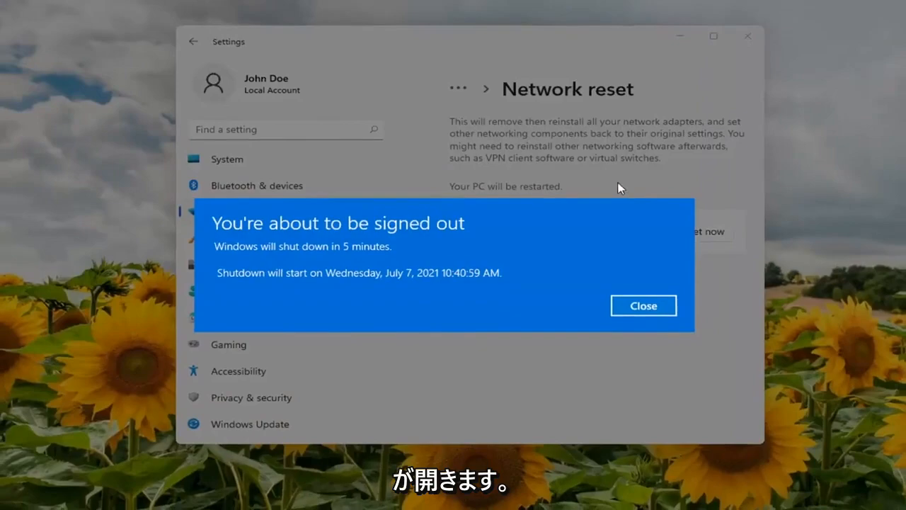
Close the sign-out warning and restart the PC immediately
{"action": "left_click", "coordinate": [642, 305]}
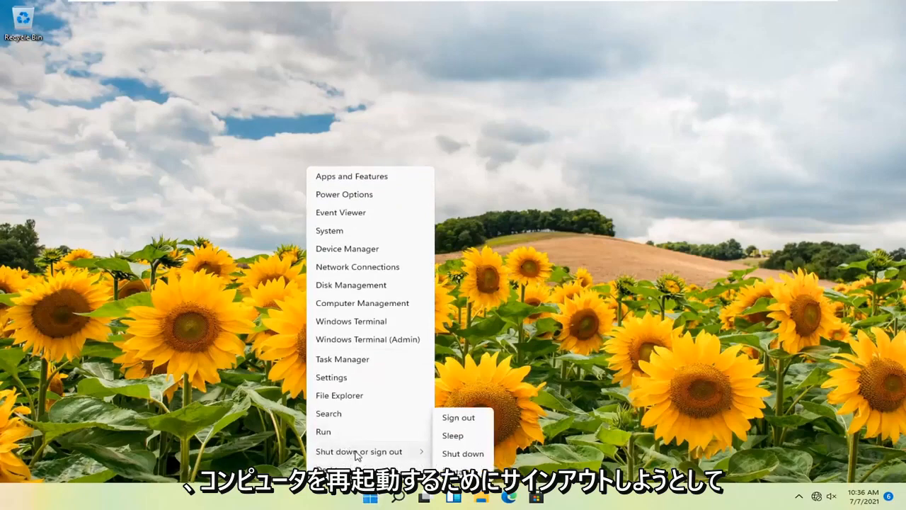
{"action": "left_click", "coordinate": [462, 453]}
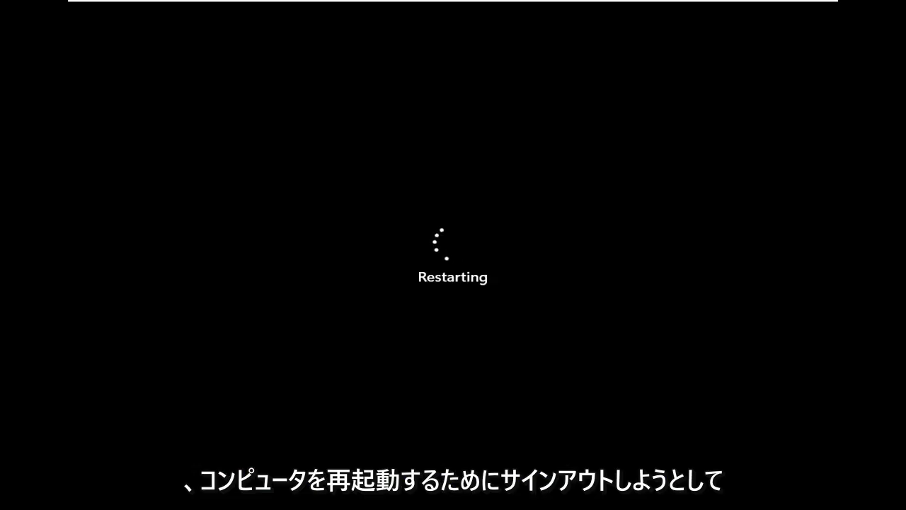